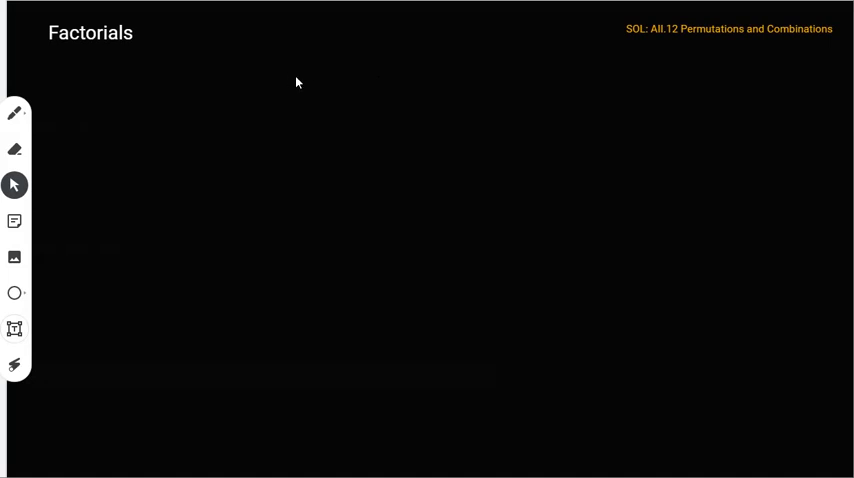
mouse_move(308, 81)
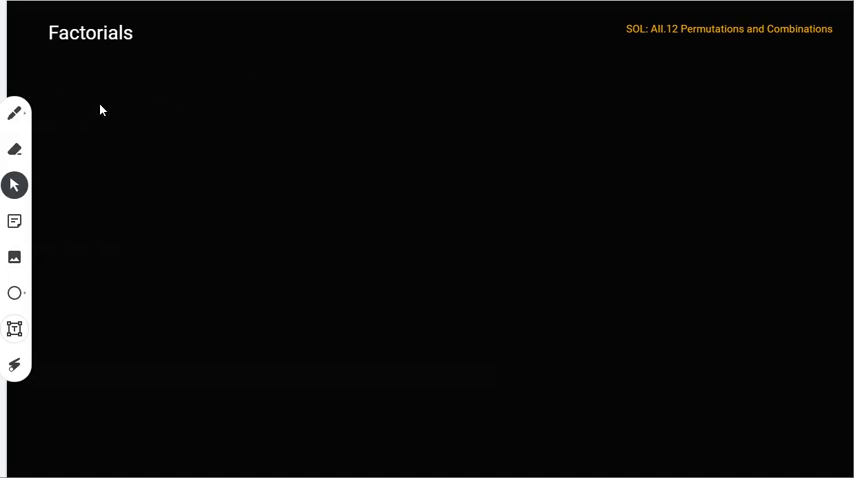
mouse_move(98, 121)
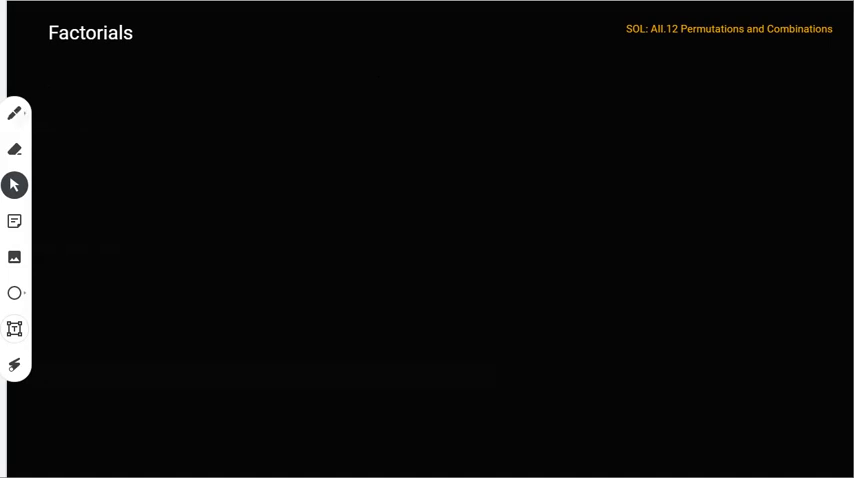
With the pen, handwrite "How many ways can n people line up in a line? n!"
click(15, 113)
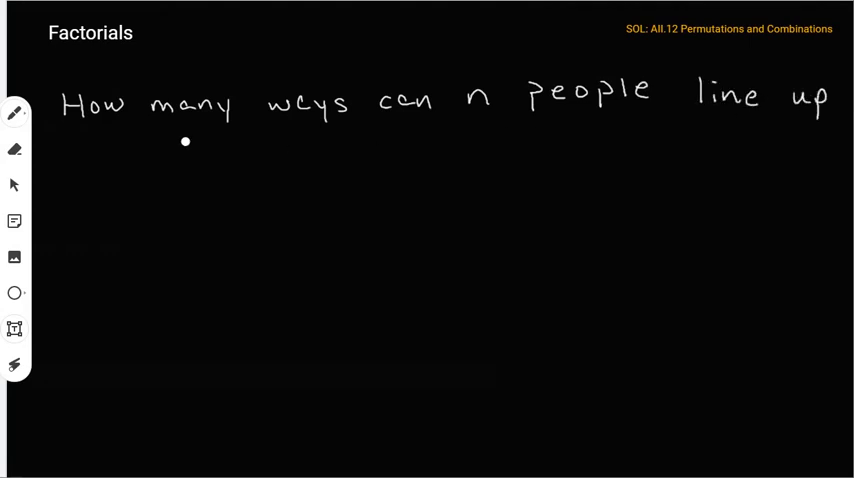
text(in a line? n!)
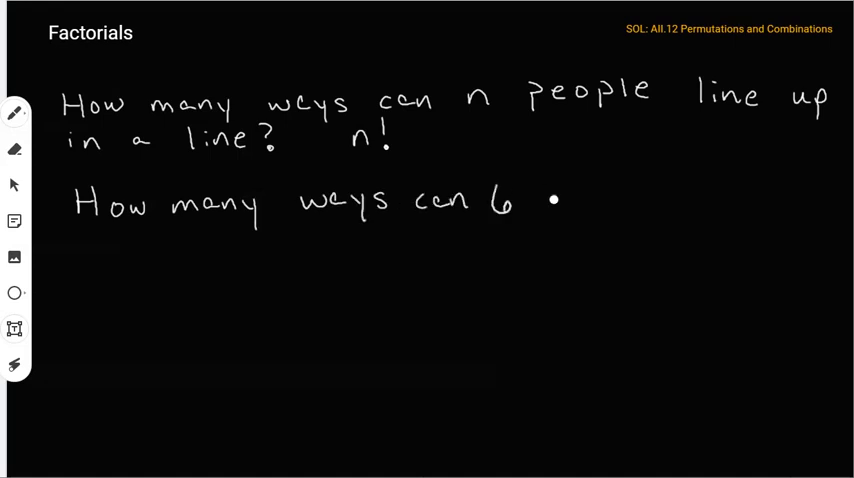
Handwrite "How many ways can 6 people line up?" beneath the first question
text(people line up?)
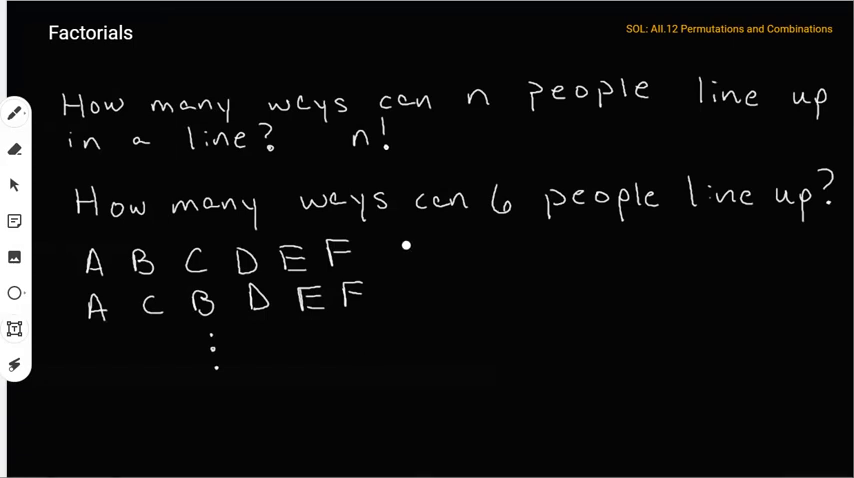
Write orderings ABCDEF and ACBDEF with dots, and the note "order matters!"
text(order matters!)
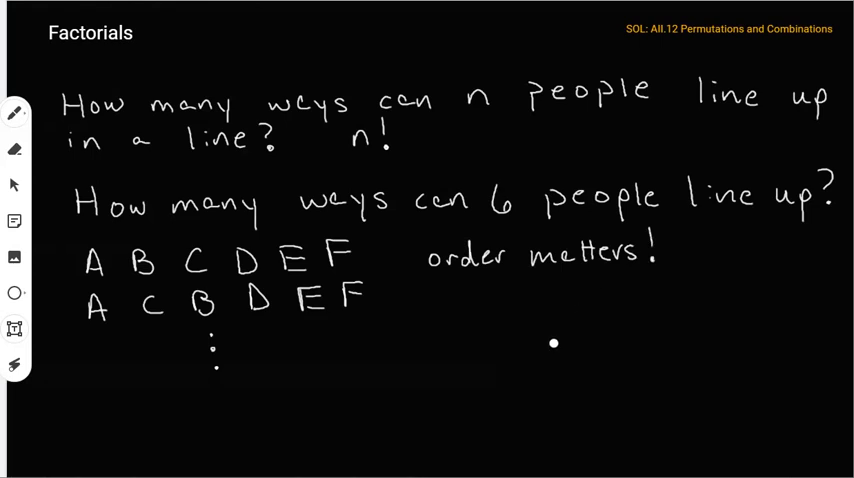